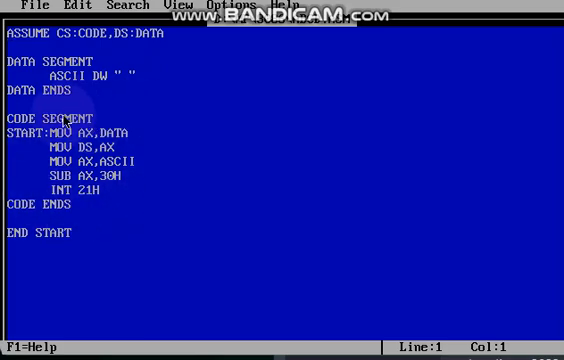
{"action": "mouse_move", "coordinate": [13, 141]}
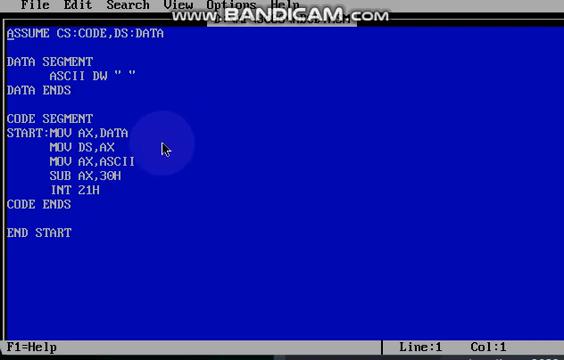
{"action": "mouse_move", "coordinate": [155, 148]}
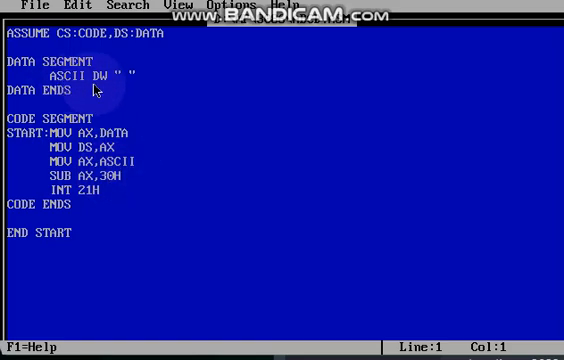
{"action": "mouse_move", "coordinate": [126, 124]}
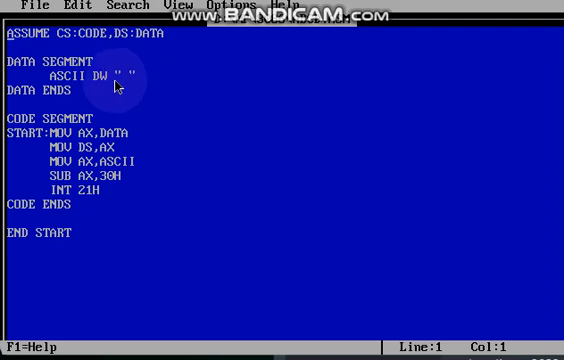
{"action": "mouse_move", "coordinate": [180, 82]}
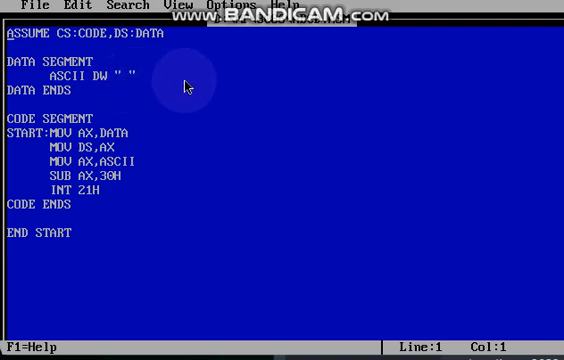
{"action": "mouse_move", "coordinate": [296, 89]}
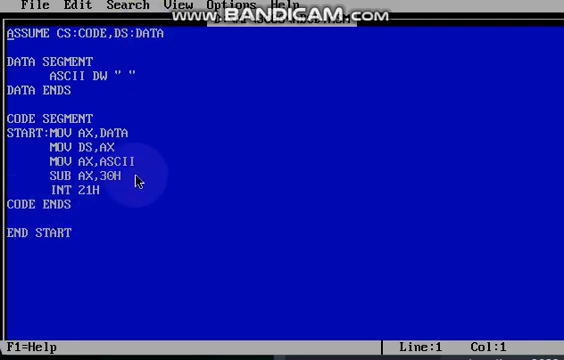
{"action": "mouse_move", "coordinate": [92, 215]}
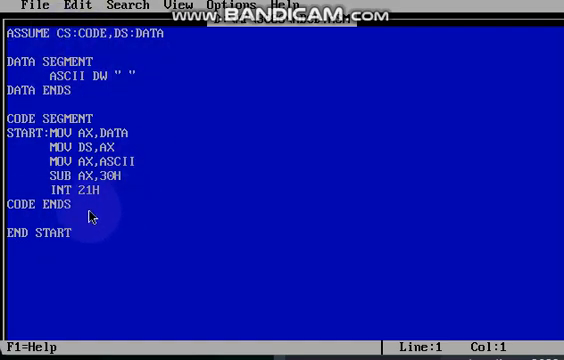
{"action": "mouse_move", "coordinate": [145, 168]}
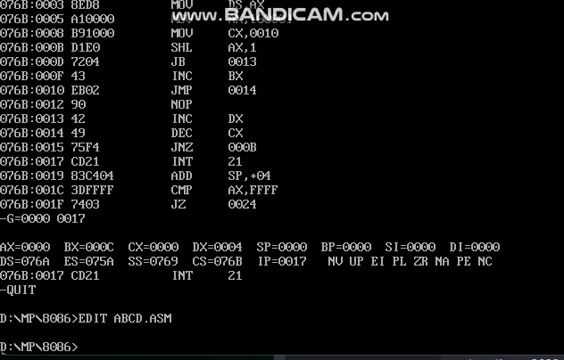
Assemble ABCD.ASM with MASM.
{"action": "type", "text": "MASM"}
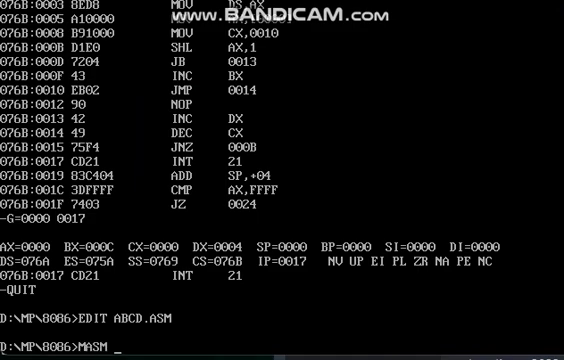
{"action": "type", "text": "ABC"}
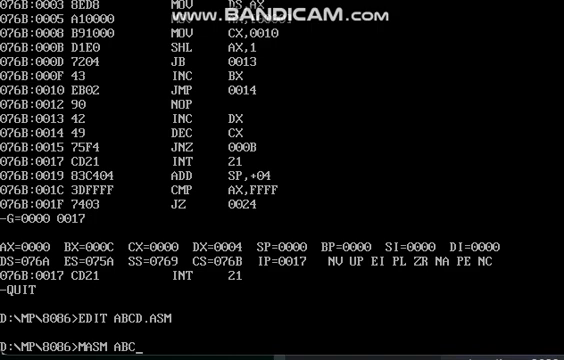
{"action": "type", "text": "D."}
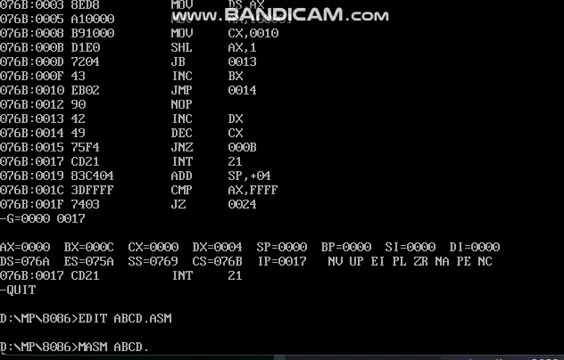
{"action": "type", "text": "ASM"}
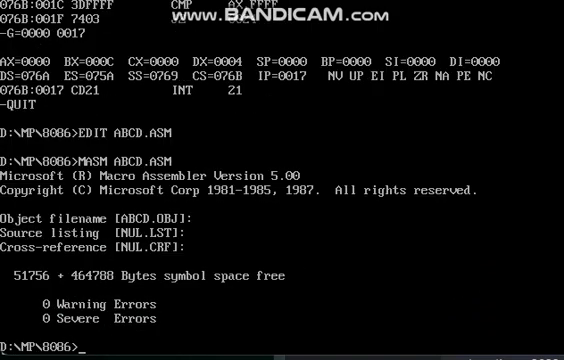
Link ABCD.OBJ into an executable.
{"action": "type", "text": "LI"}
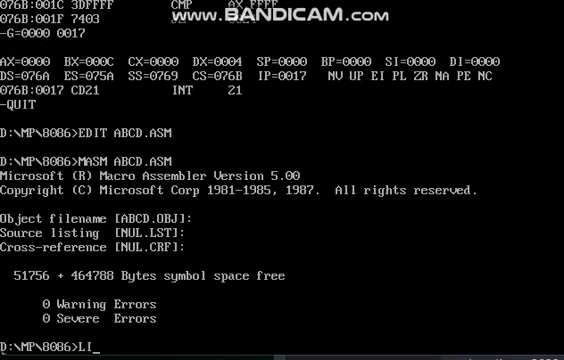
{"action": "type", "text": "NK"}
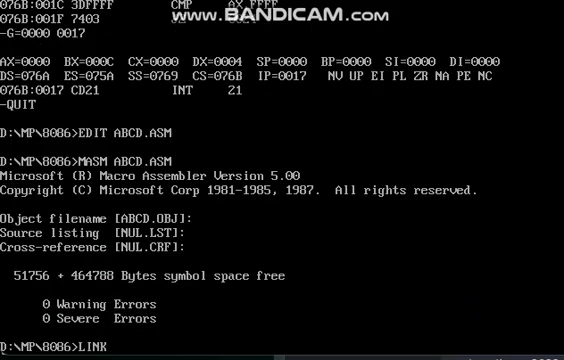
{"action": "type", "text": "ABCD"}
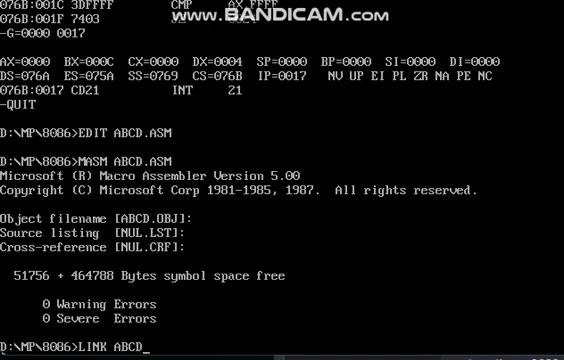
{"action": "type", "text": "OBJ"}
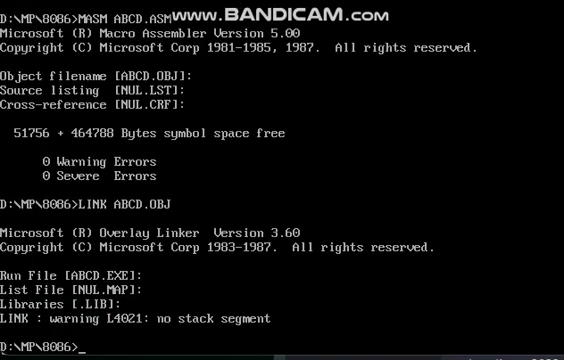
Load ABCD.EXE into DEBUG.
{"action": "type", "text": "DE"}
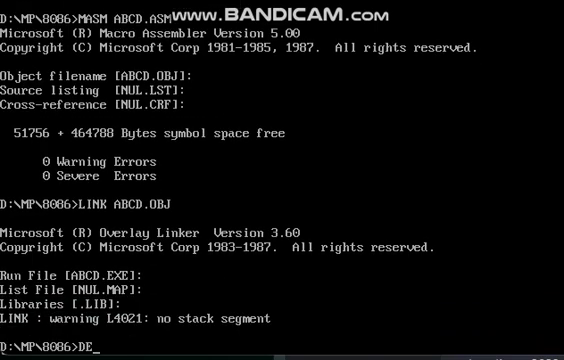
{"action": "type", "text": "BUG"}
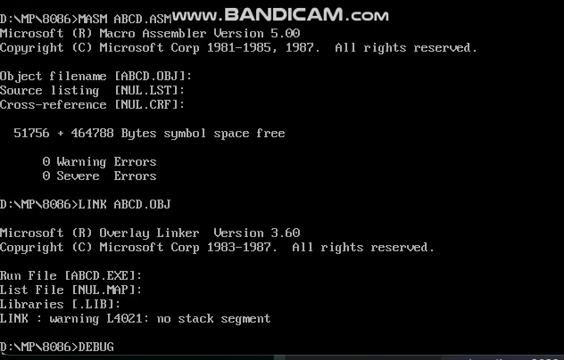
{"action": "type", "text": "AB"}
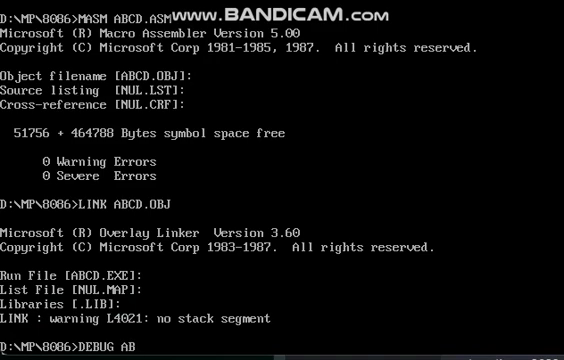
{"action": "type", "text": "CD."}
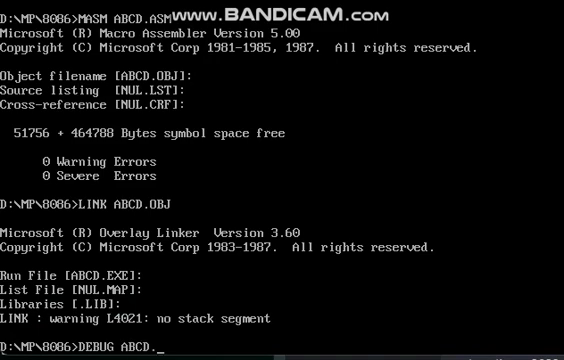
{"action": "type", "text": "EXE"}
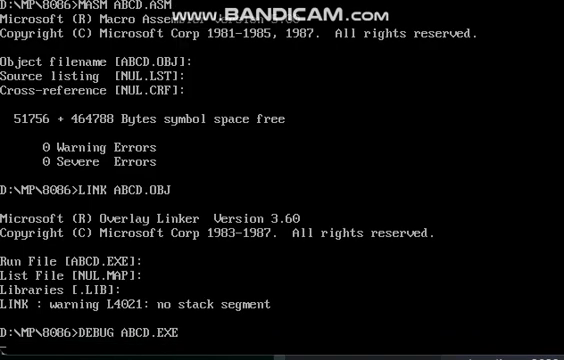
Unassemble the loaded program's code and enter the go command G=076A:0000.
{"action": "key", "text": "Return"}
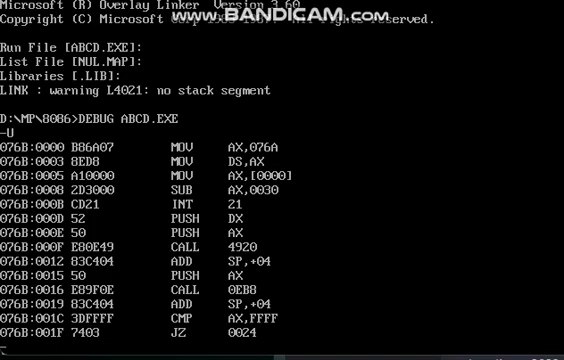
{"action": "type", "text": "G="}
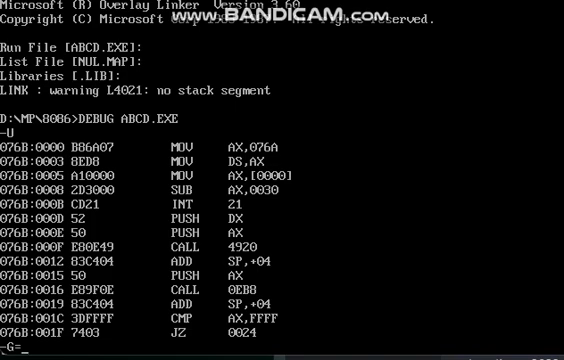
{"action": "type", "text": "07"}
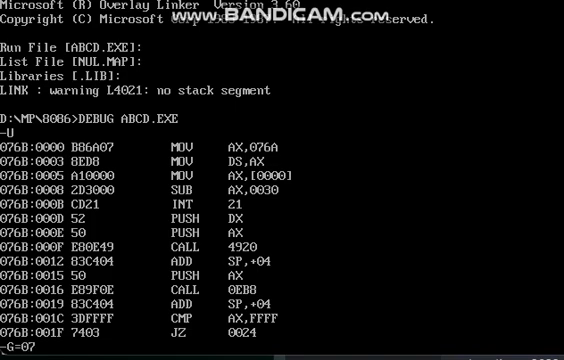
{"action": "type", "text": "6"}
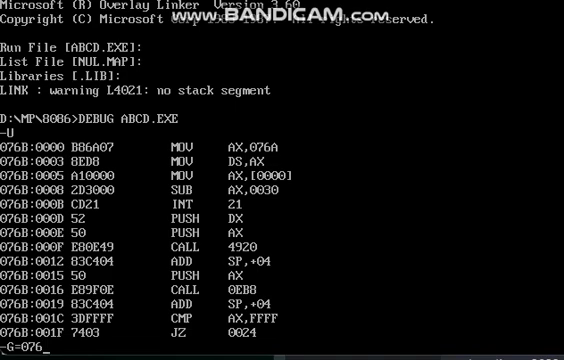
{"action": "type", "text": "A:"}
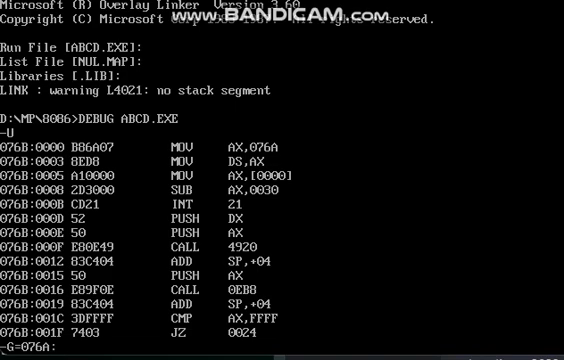
{"action": "type", "text": "00"}
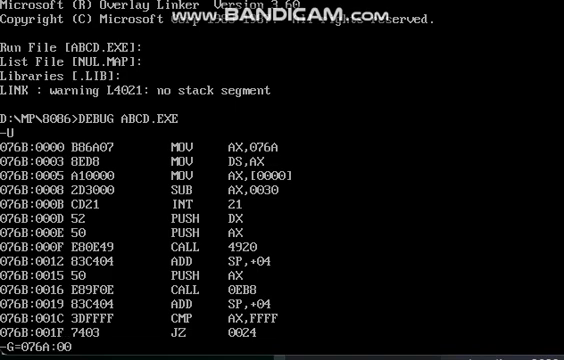
{"action": "type", "text": "00"}
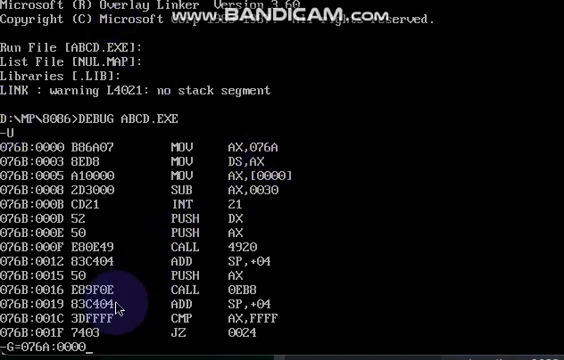
{"action": "mouse_move", "coordinate": [300, 157]}
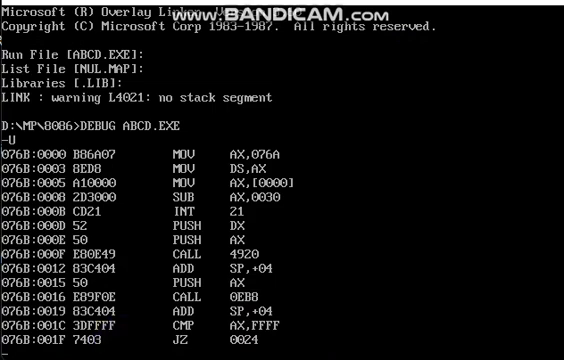
Store byte 30 at memory address 076A:0000 with the E command.
{"action": "type", "text": "E="}
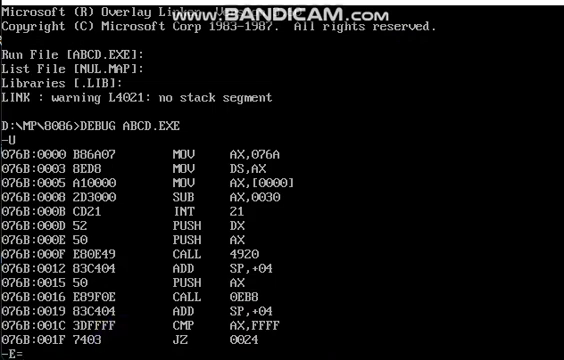
{"action": "type", "text": "076A"}
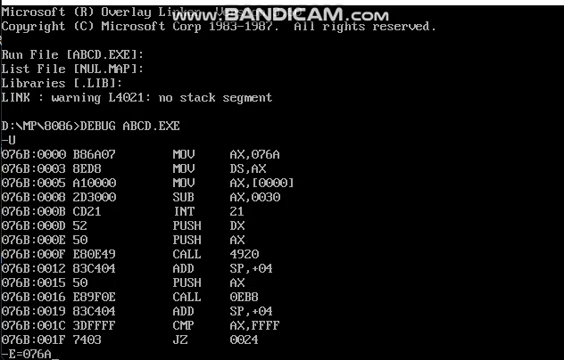
{"action": "type", "text": "00"}
{"action": "type", "text": "E"}
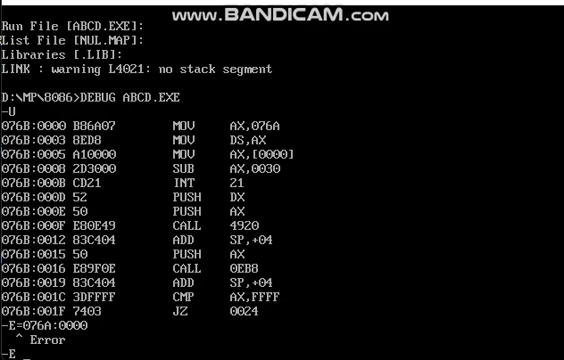
{"action": "type", "text": "0"}
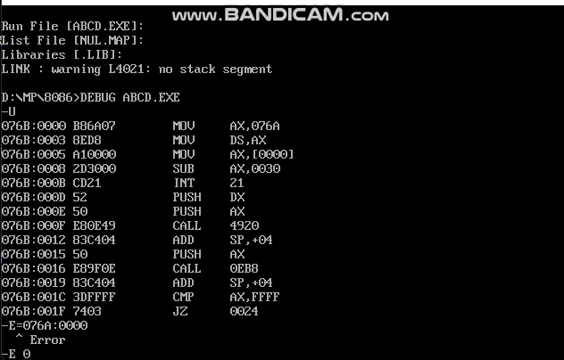
{"action": "type", "text": "076A"}
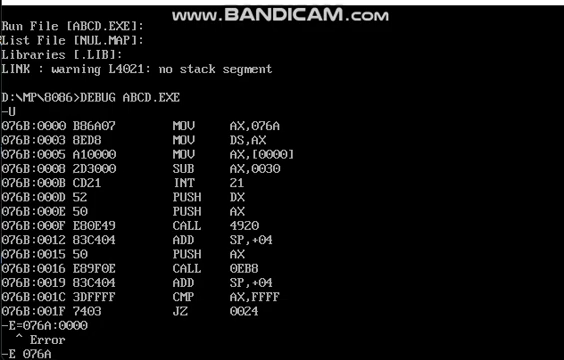
{"action": "type", "text": "0000"}
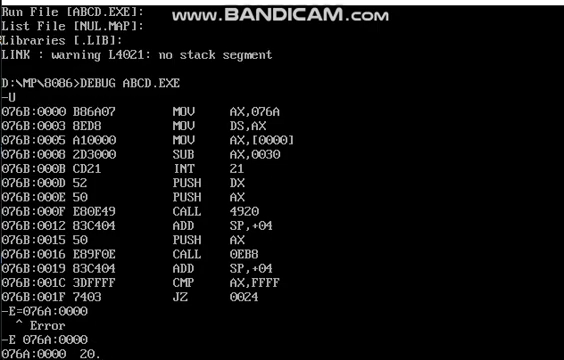
{"action": "type", "text": "30"}
{"action": "type", "text": "E"}
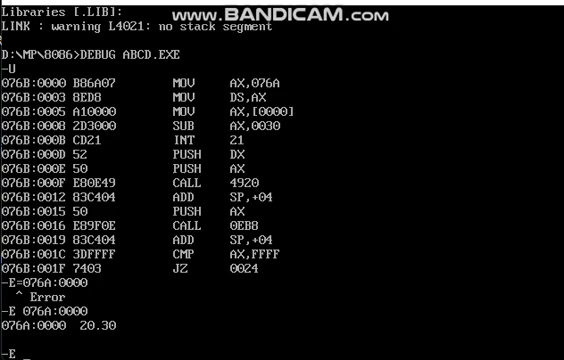
Store byte 31 at memory address 076A:0001.
{"action": "type", "text": "076"}
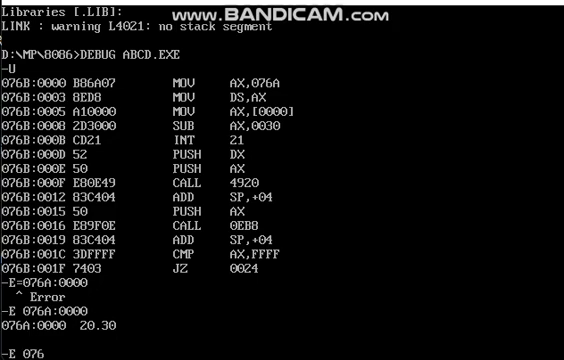
{"action": "type", "text": "A"}
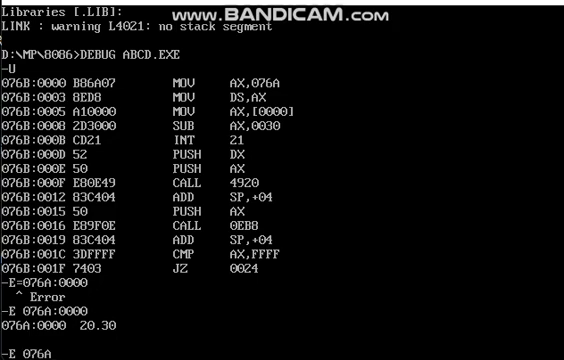
{"action": "type", "text": "0"}
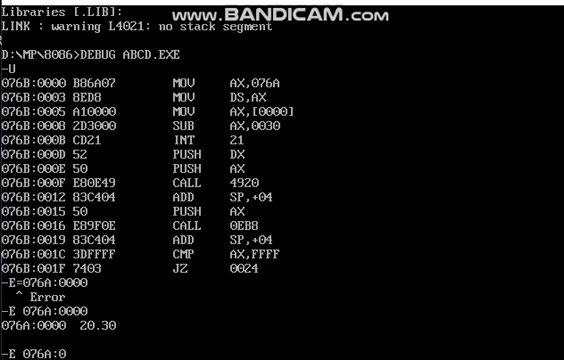
{"action": "type", "text": "001"}
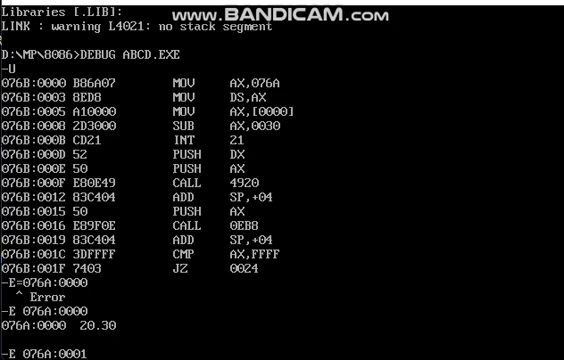
{"action": "type", "text": "00."}
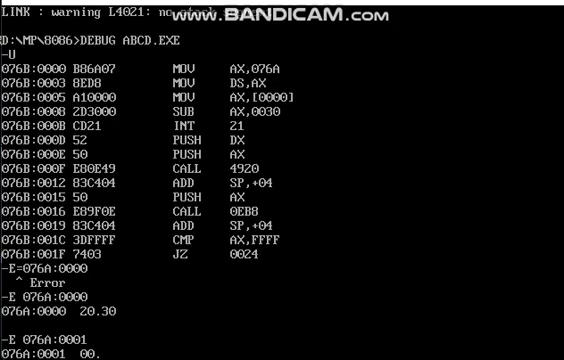
{"action": "type", "text": "31"}
{"action": "type", "text": "E 076A:0002"}
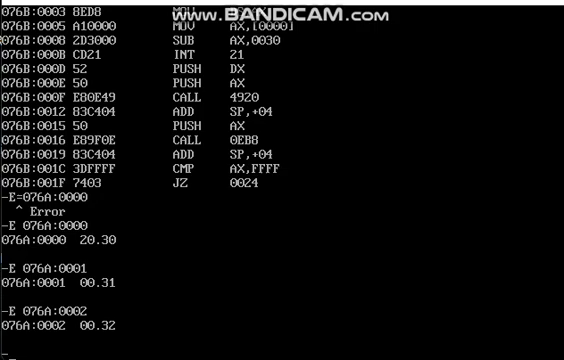
Dump memory from 076A:0000, showing bytes 30 31 32 as 012.
{"action": "type", "text": "D"}
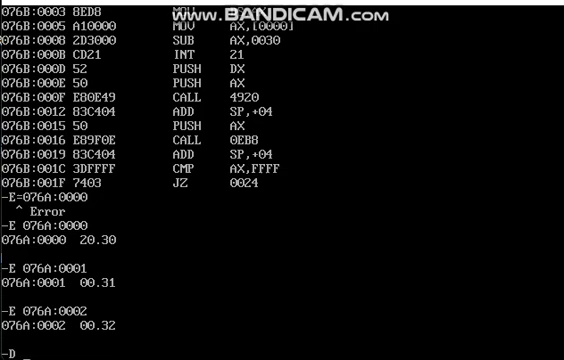
{"action": "type", "text": "07"}
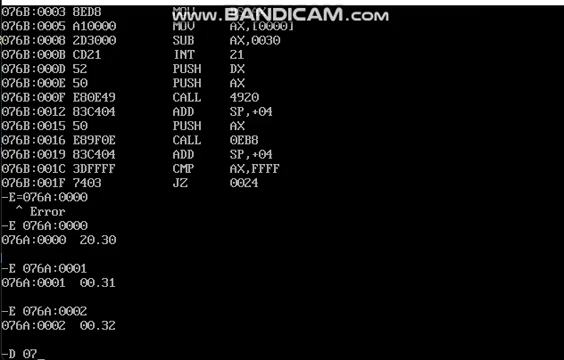
{"action": "type", "text": "6A:000"}
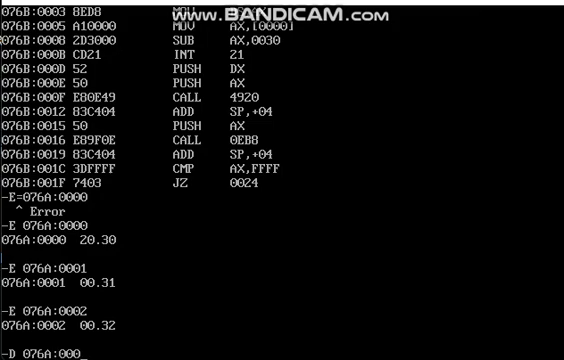
{"action": "key", "text": "Return"}
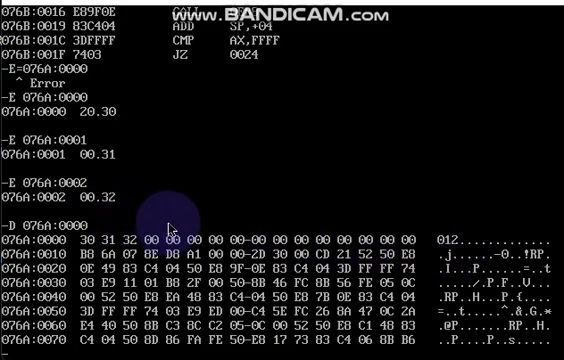
{"action": "mouse_move", "coordinate": [470, 247]}
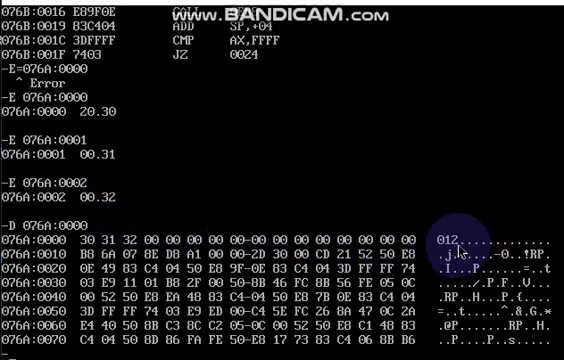